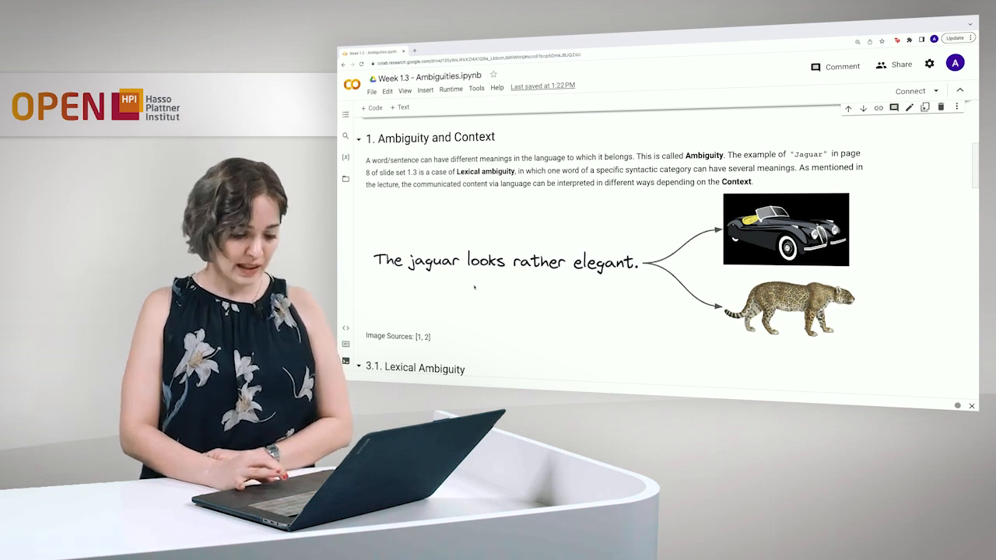
# - Run the cell that imports nltk and downloads the WordNet corpus
pyautogui.scroll(-3)
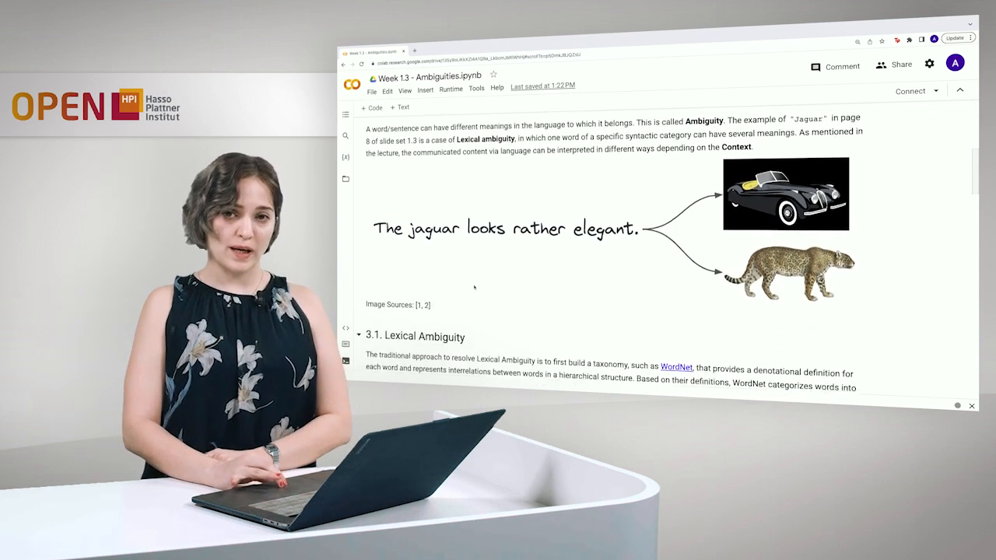
pyautogui.scroll(-3)
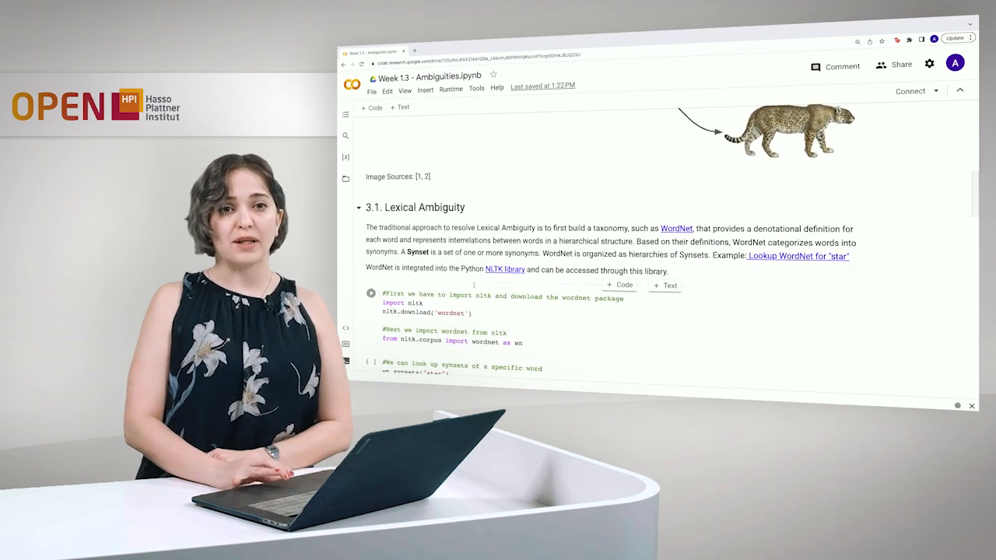
pyautogui.scroll(-3)
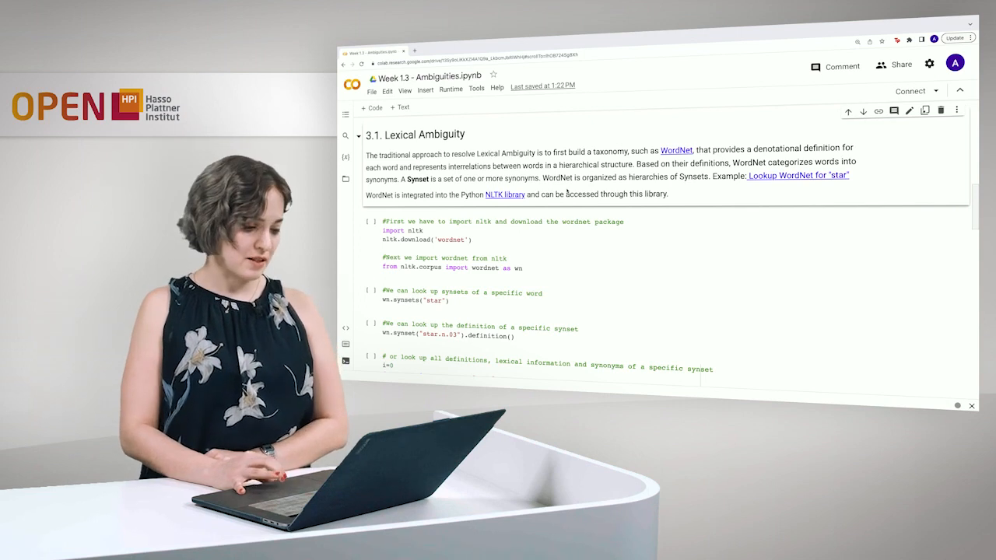
pyautogui.scroll(-3)
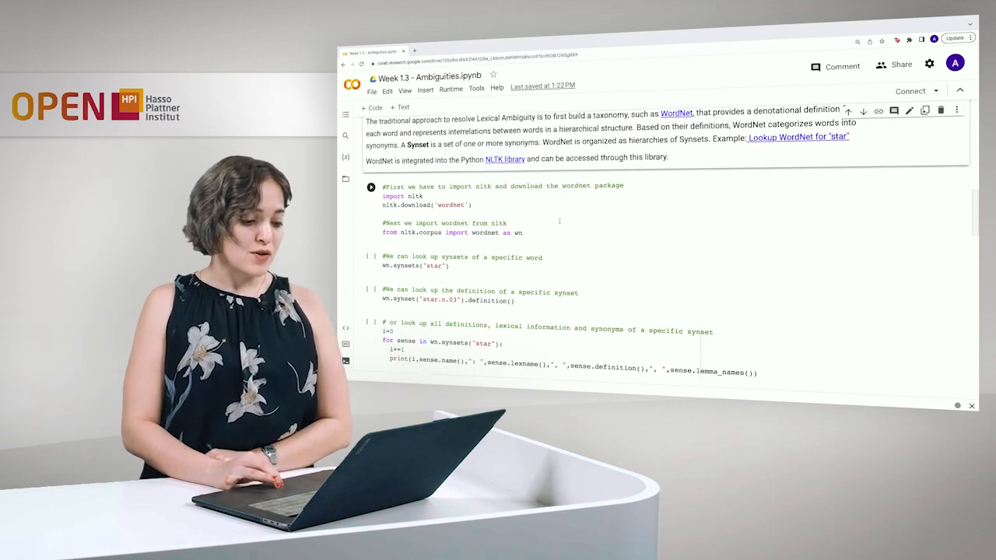
pyautogui.scroll(-3)
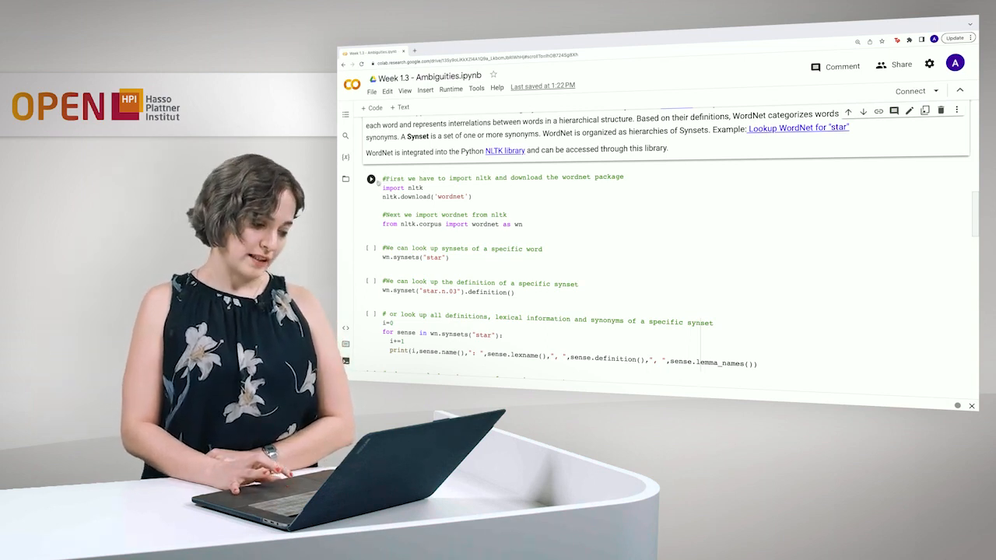
pyautogui.click(370, 177)
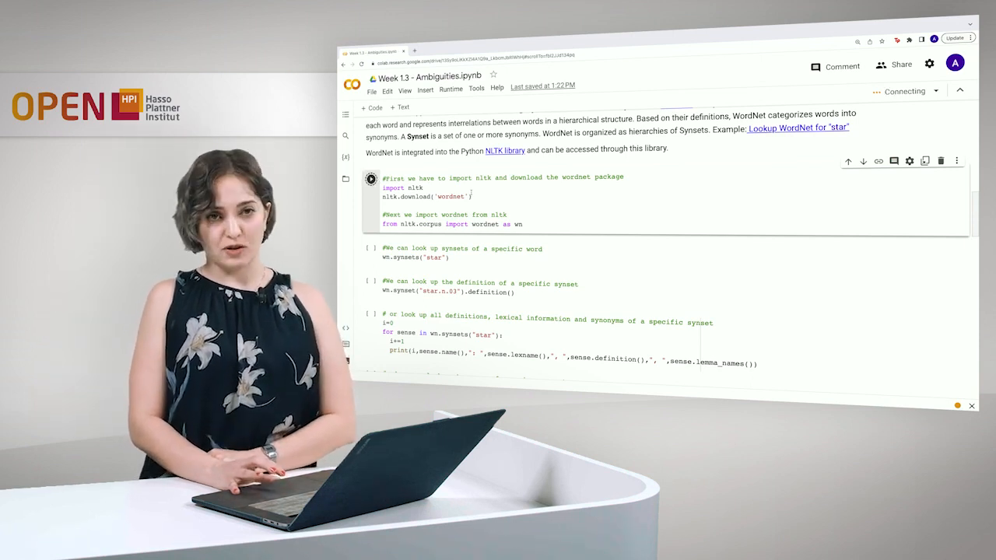
# - Run wn.synsets('star') to list every synset of the word star
pyautogui.click(370, 179)
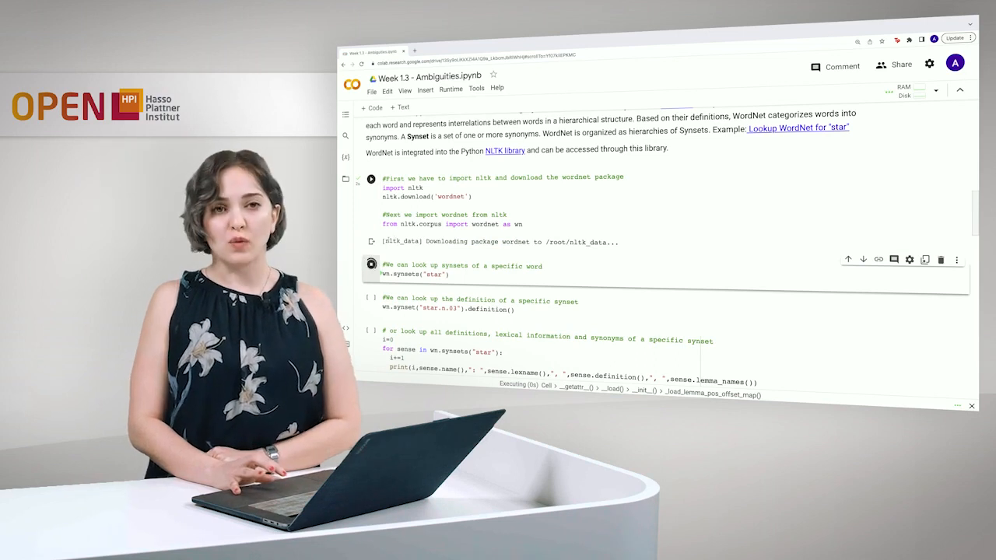
pyautogui.click(370, 265)
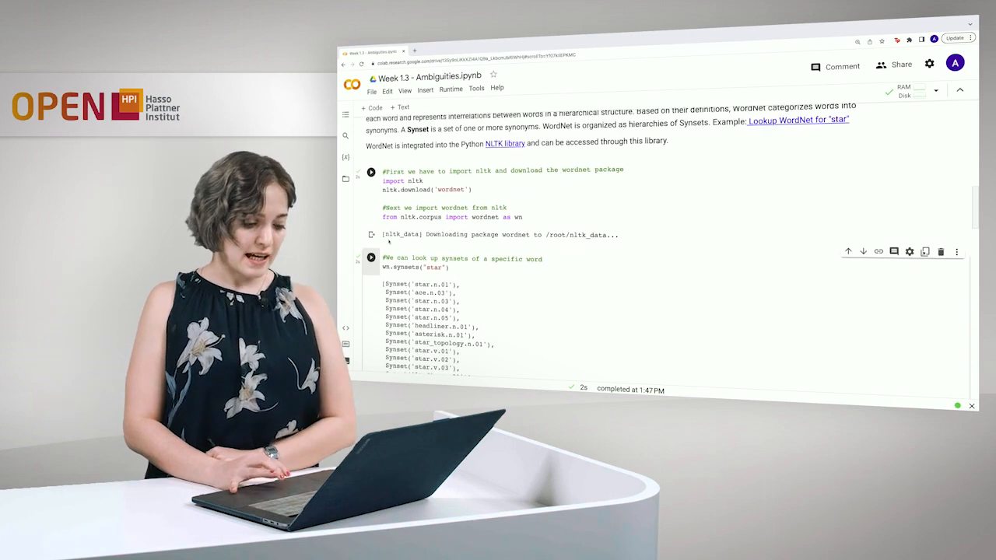
pyautogui.scroll(-3)
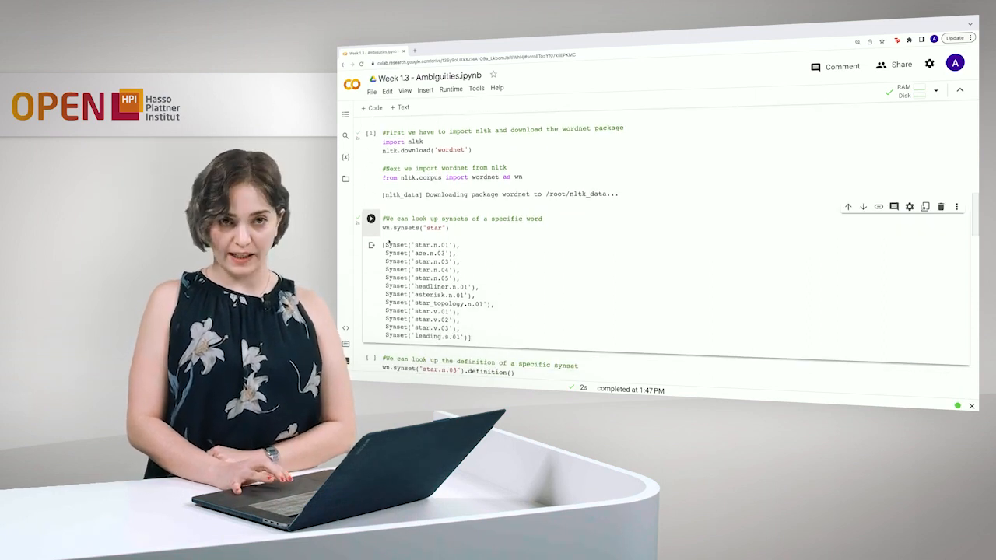
pyautogui.scroll(-3)
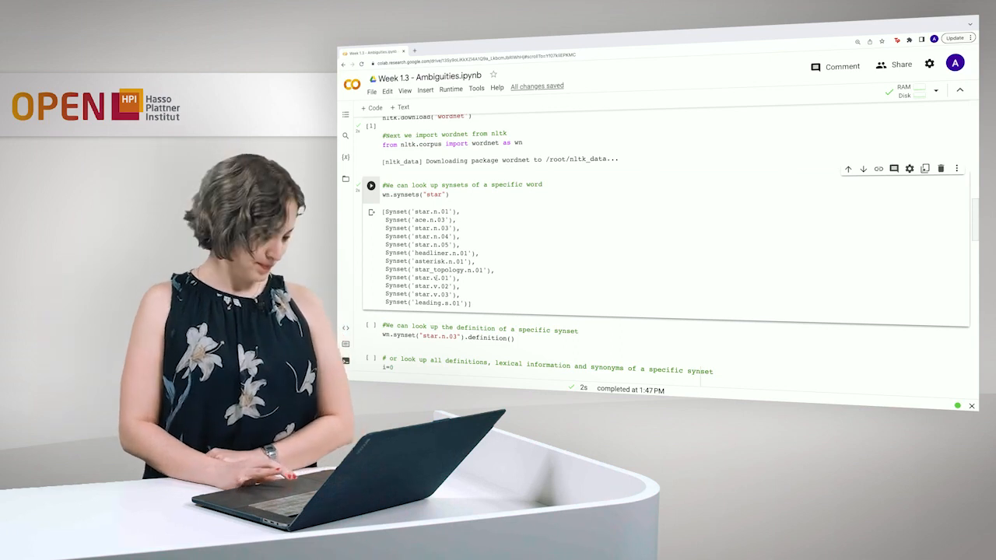
# - Run wn.synset('star.n.03').definition() to show the celestial-body definition
pyautogui.scroll(-3)
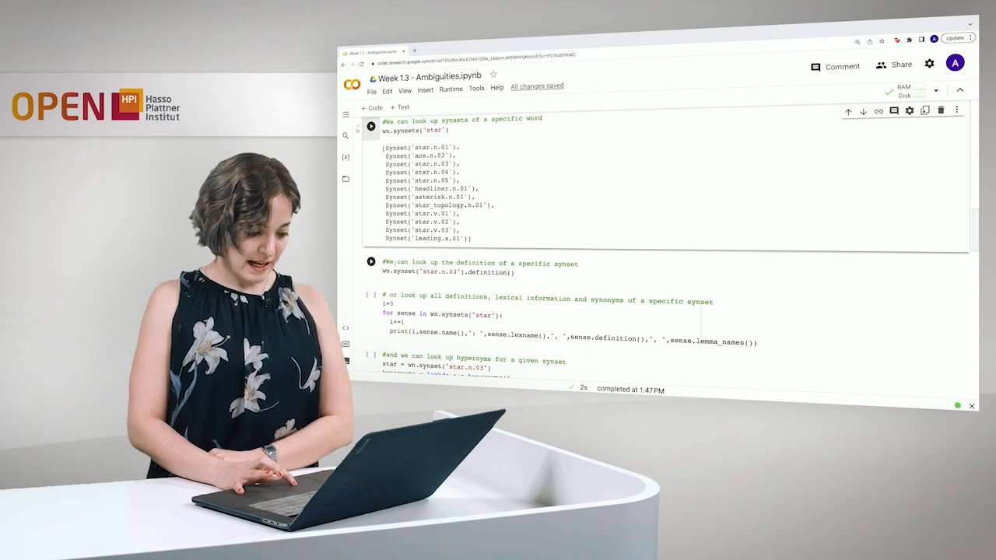
pyautogui.click(371, 263)
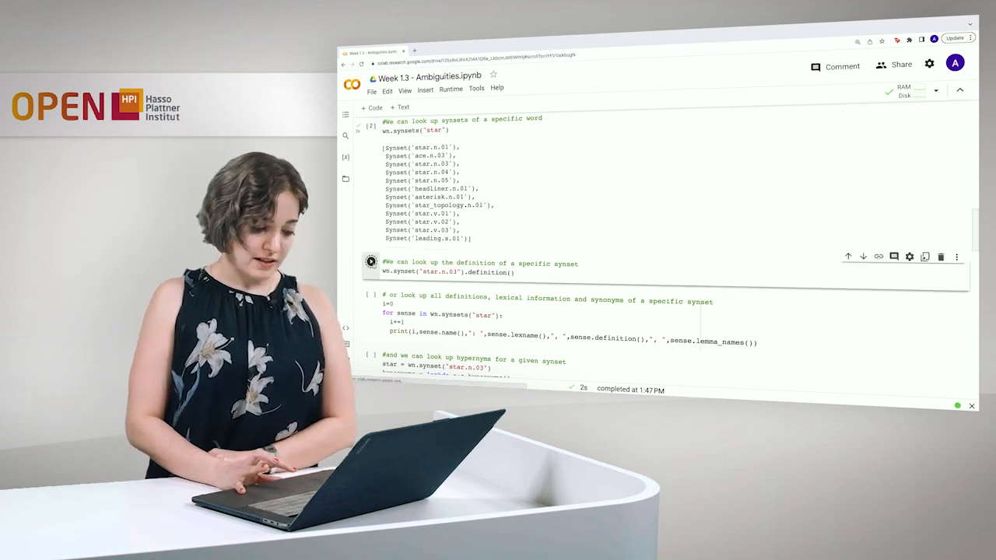
pyautogui.click(370, 262)
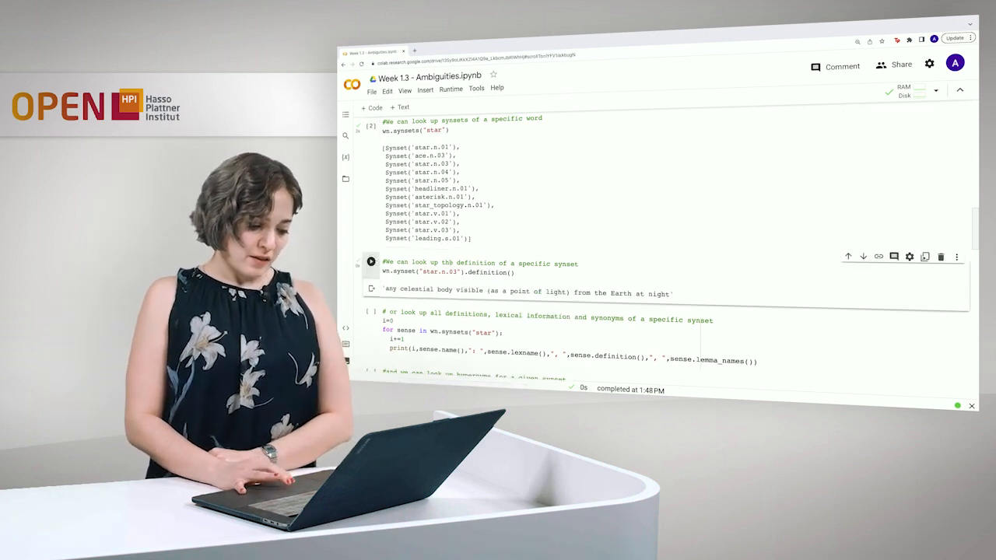
pyautogui.scroll(-3)
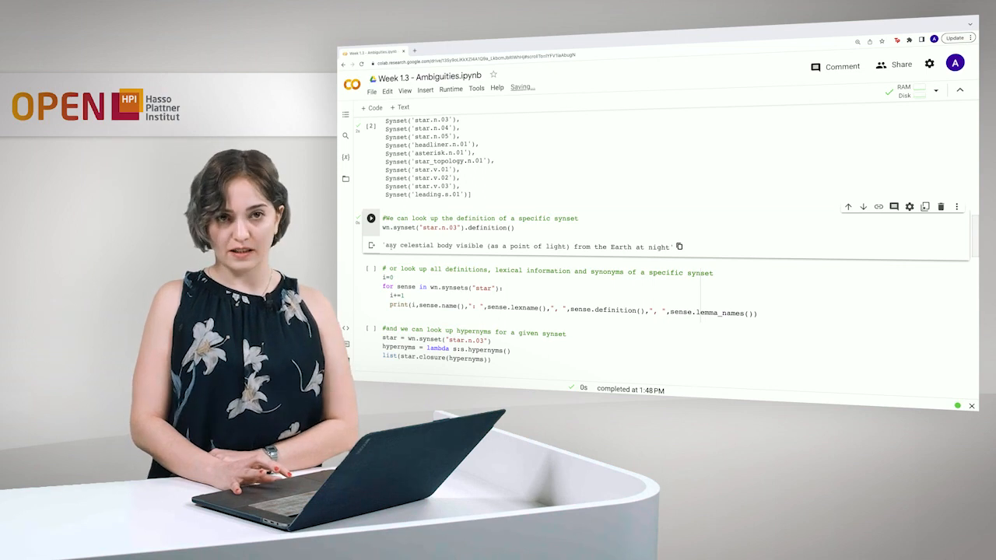
pyautogui.scroll(-3)
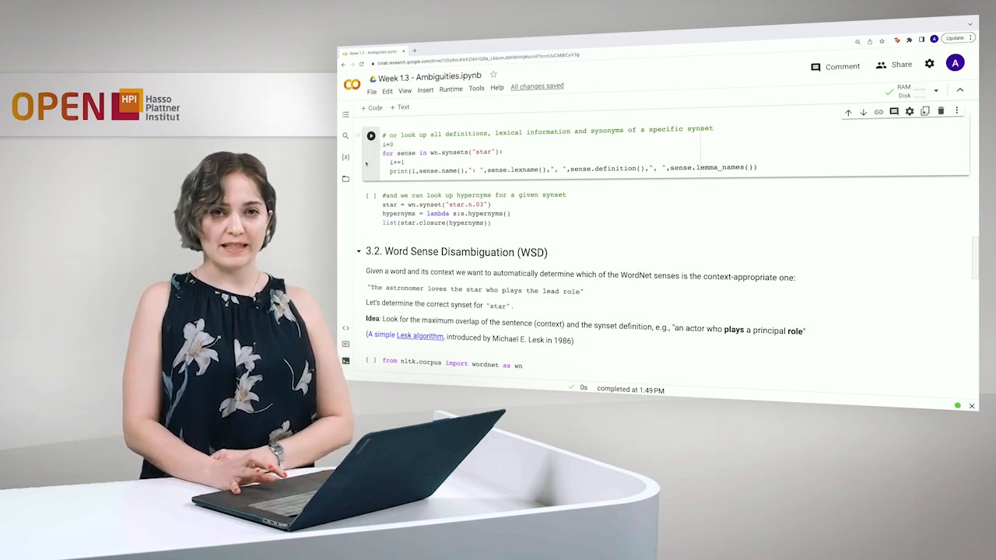
# - Run the loop printing each star sense's name, lexname, definition and lemma names
pyautogui.click(371, 136)
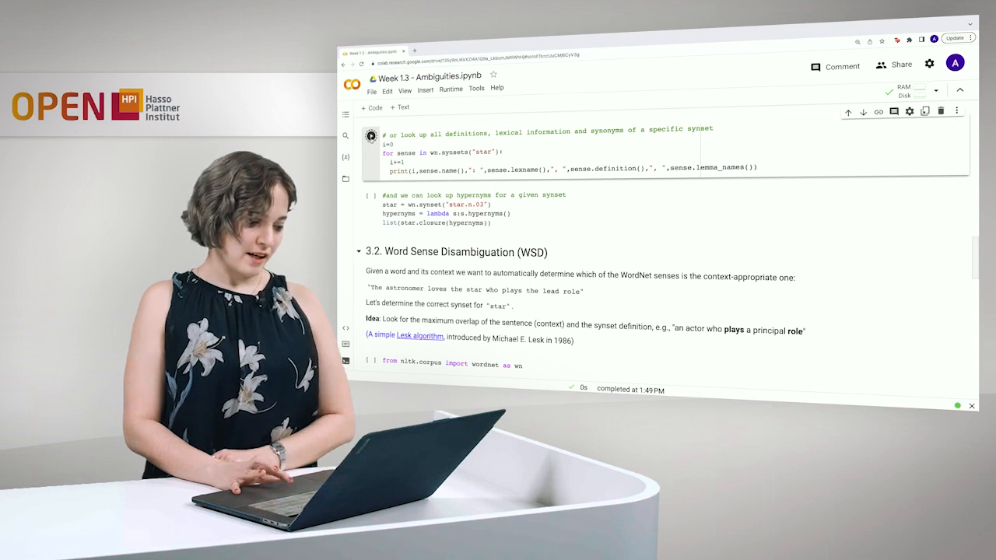
pyautogui.click(370, 135)
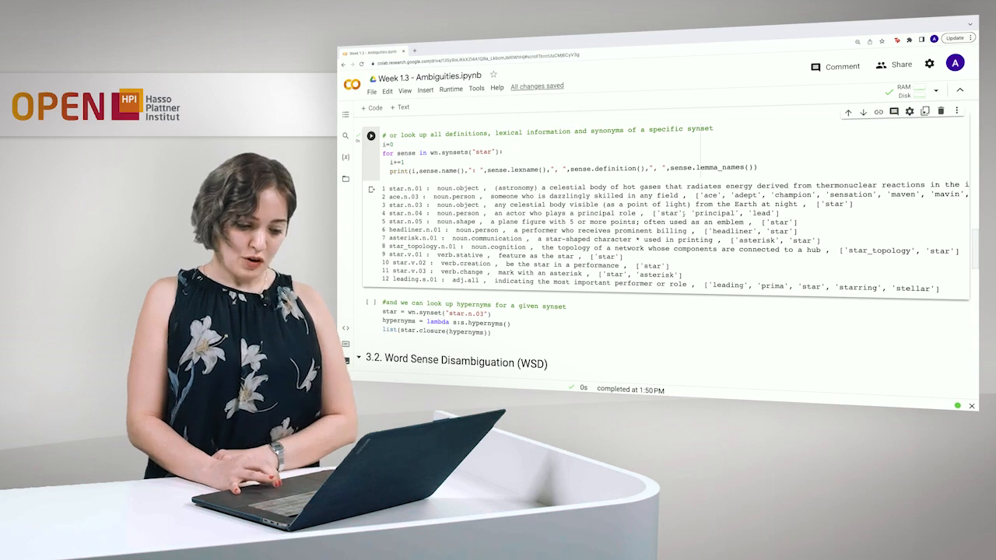
pyautogui.scroll(-3)
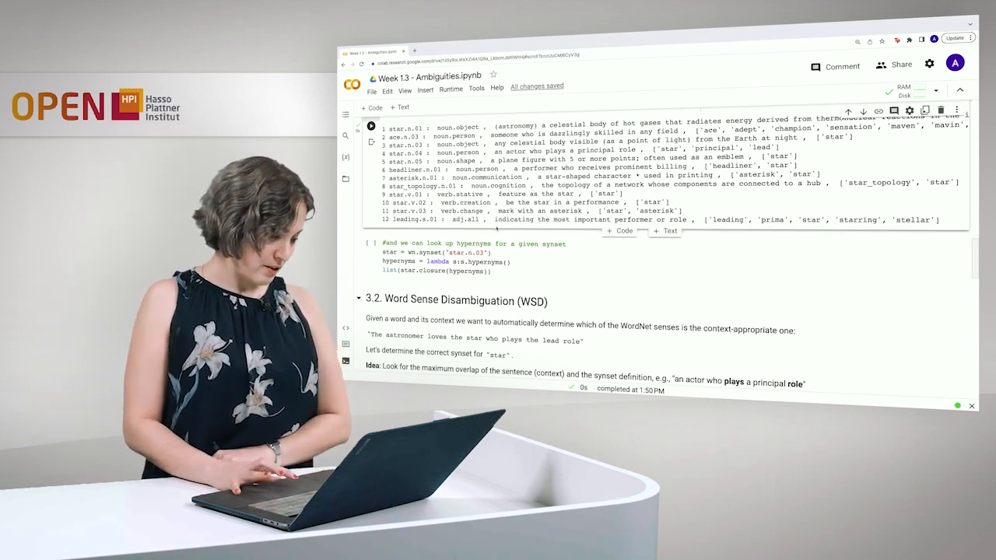
pyautogui.scroll(-3)
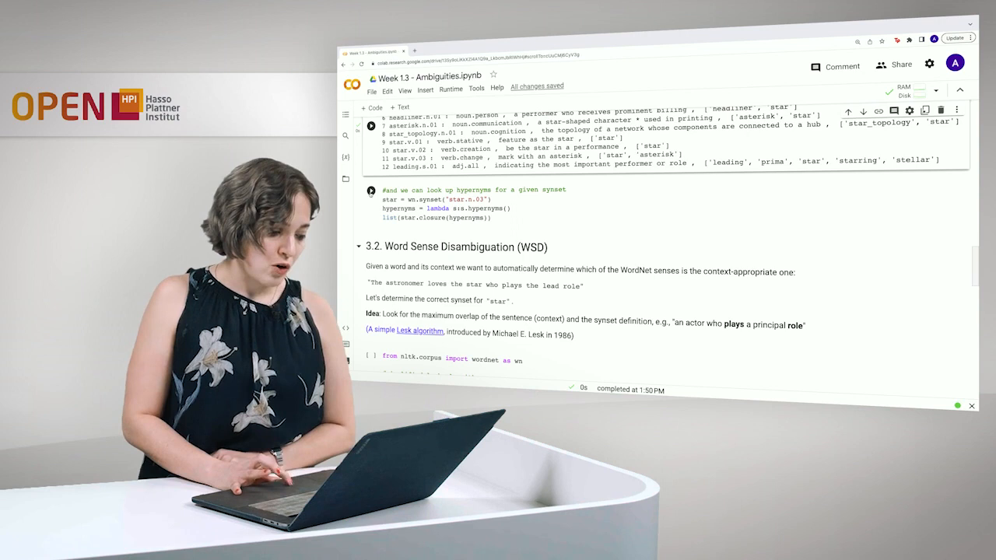
# - Run the hypernym closure for star.n.03, listing celestial_body up to entity
pyautogui.click(371, 190)
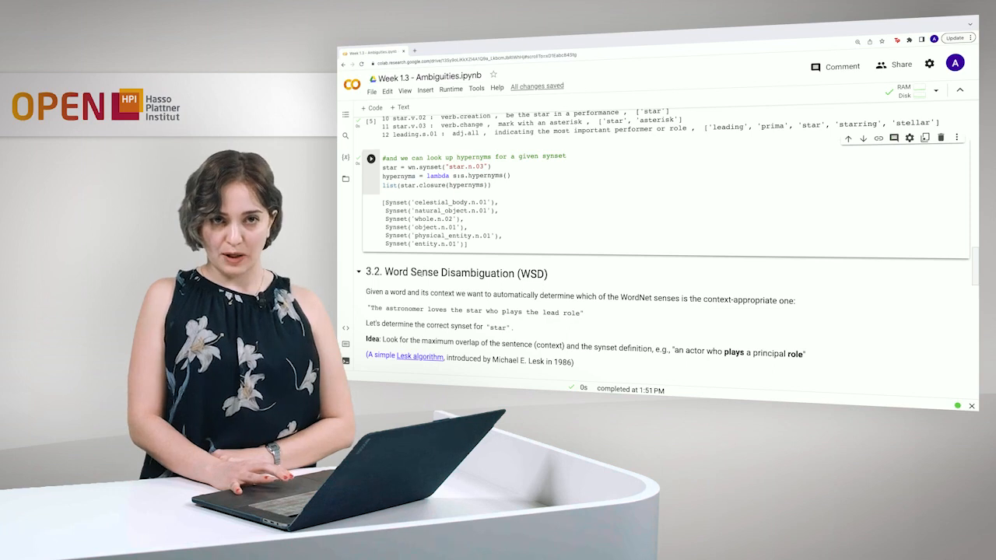
pyautogui.scroll(-3)
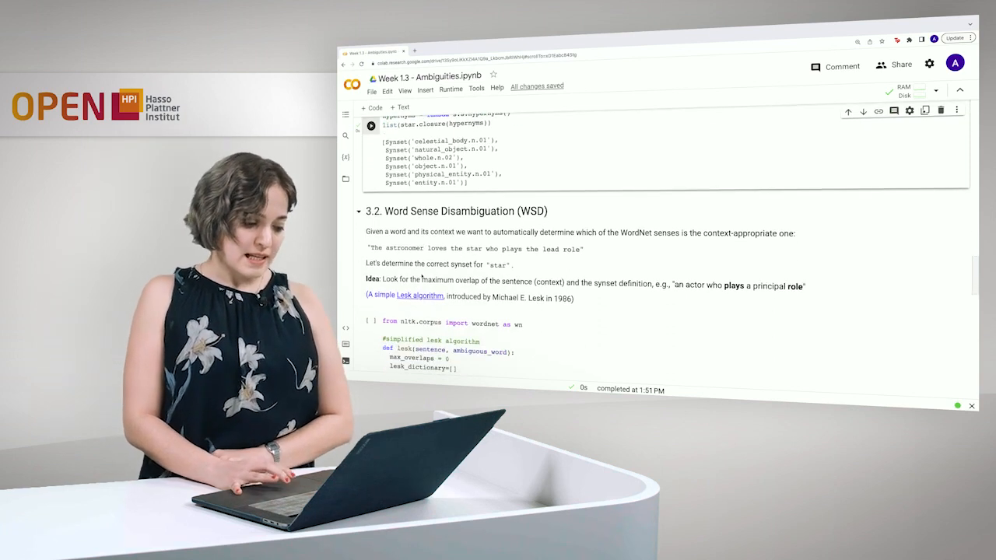
pyautogui.scroll(-3)
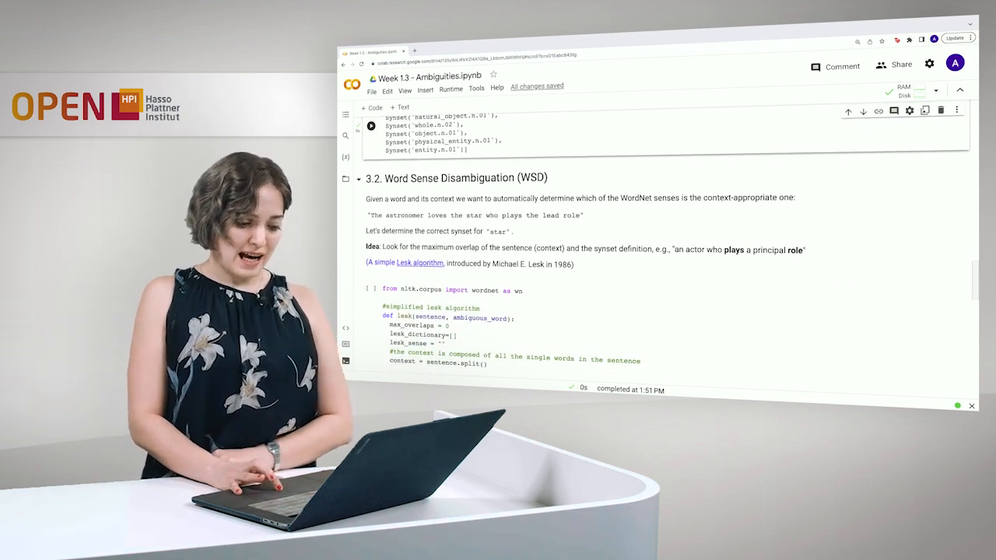
pyautogui.moveTo(607, 173)
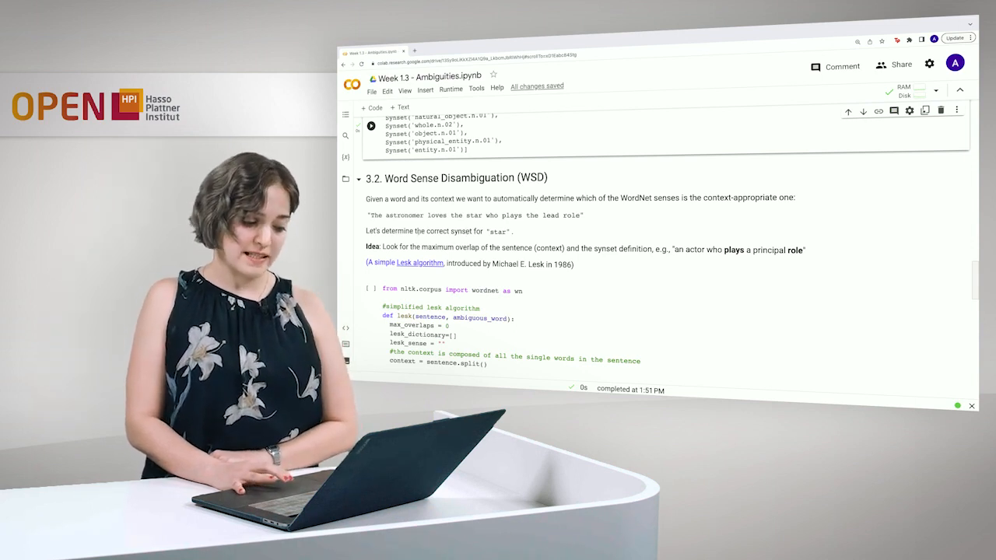
pyautogui.scroll(-3)
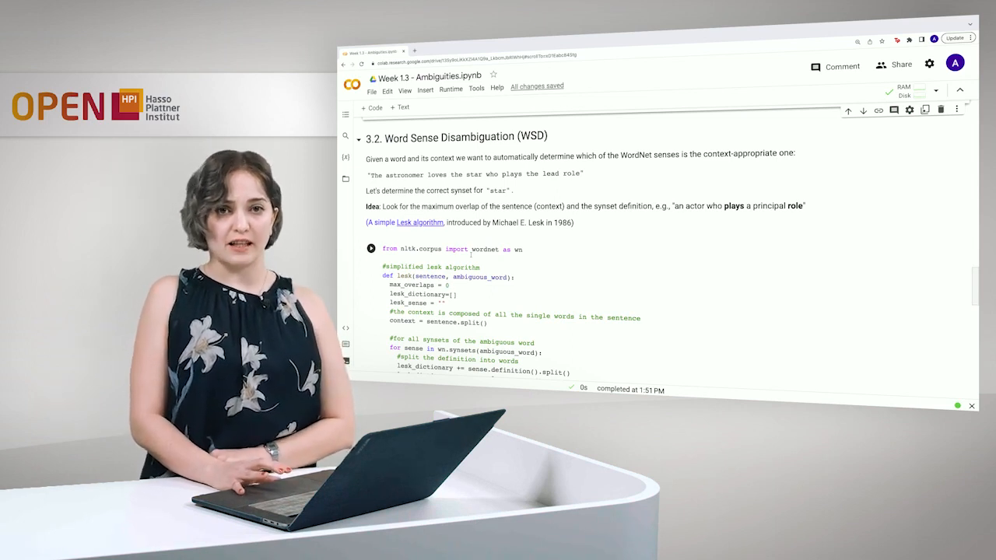
# - Run the simplified Lesk cell on sentence1, resolving star to Synset star.n.04
pyautogui.scroll(-3)
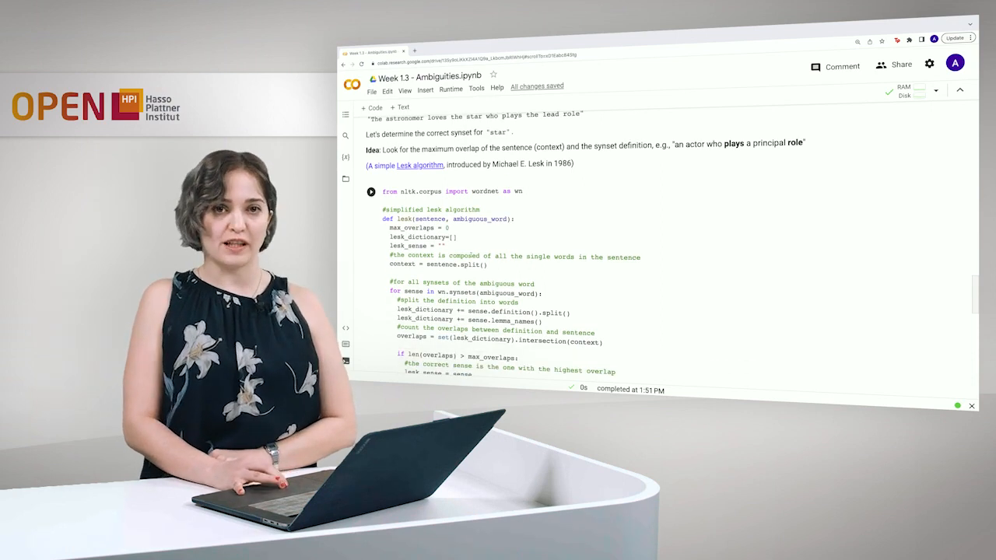
pyautogui.scroll(-3)
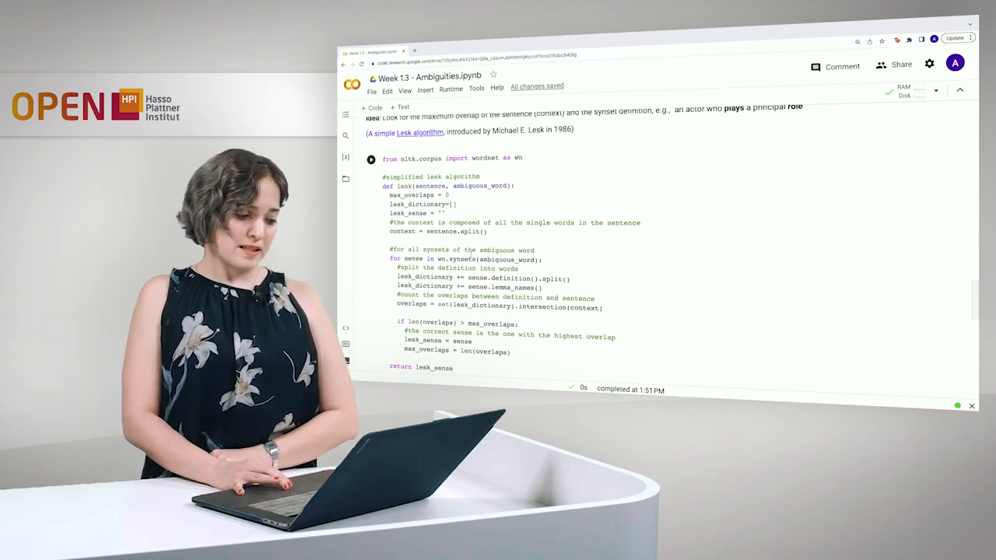
pyautogui.scroll(3)
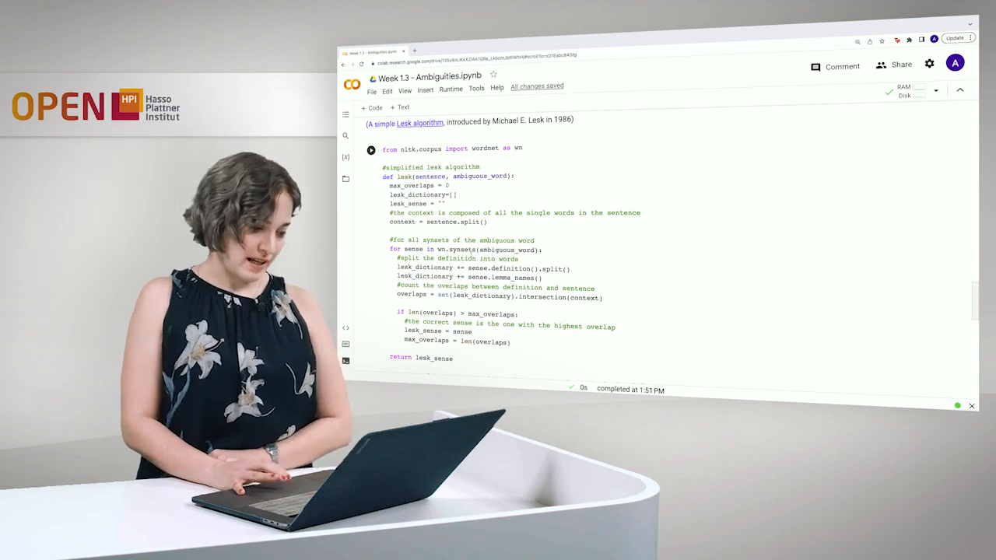
pyautogui.rightClick(428, 179)
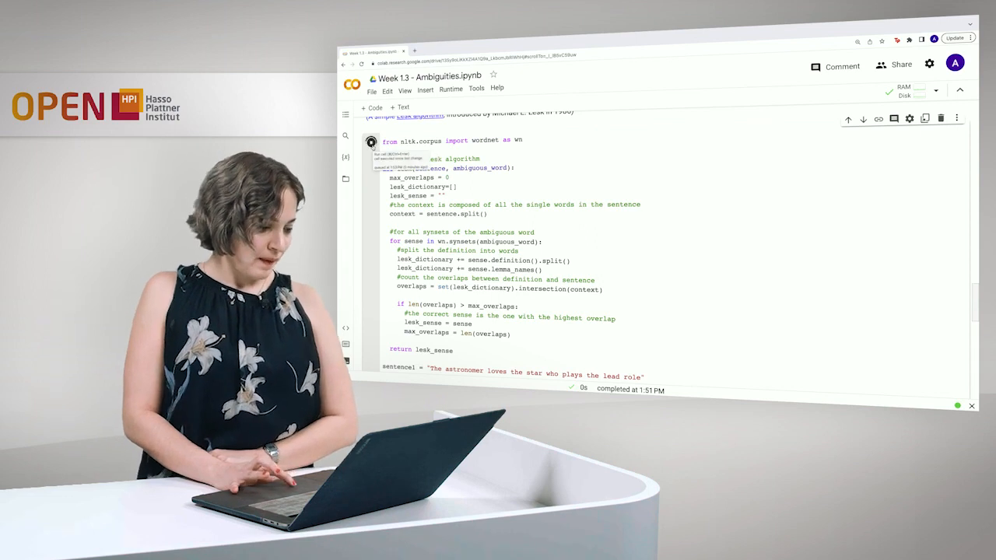
pyautogui.scroll(3)
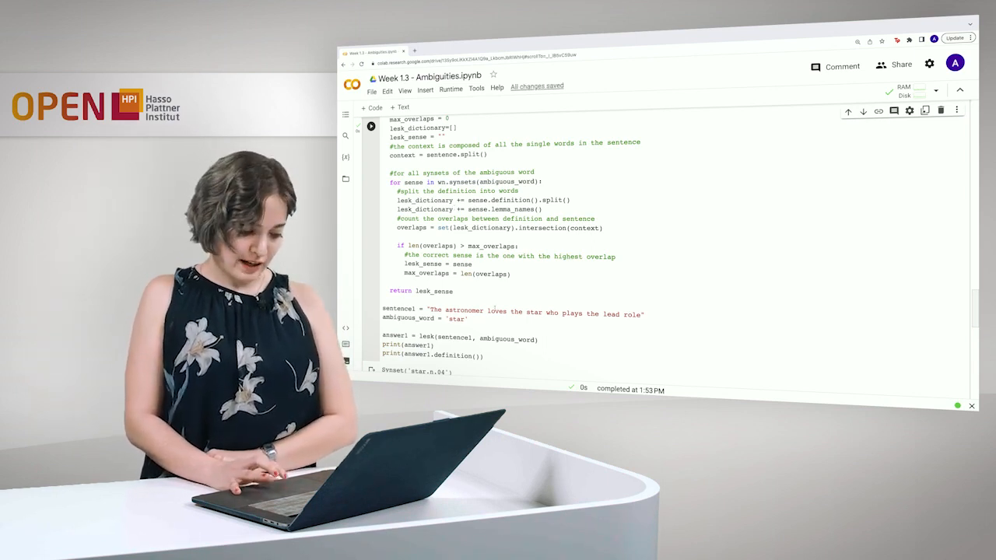
pyautogui.scroll(-3)
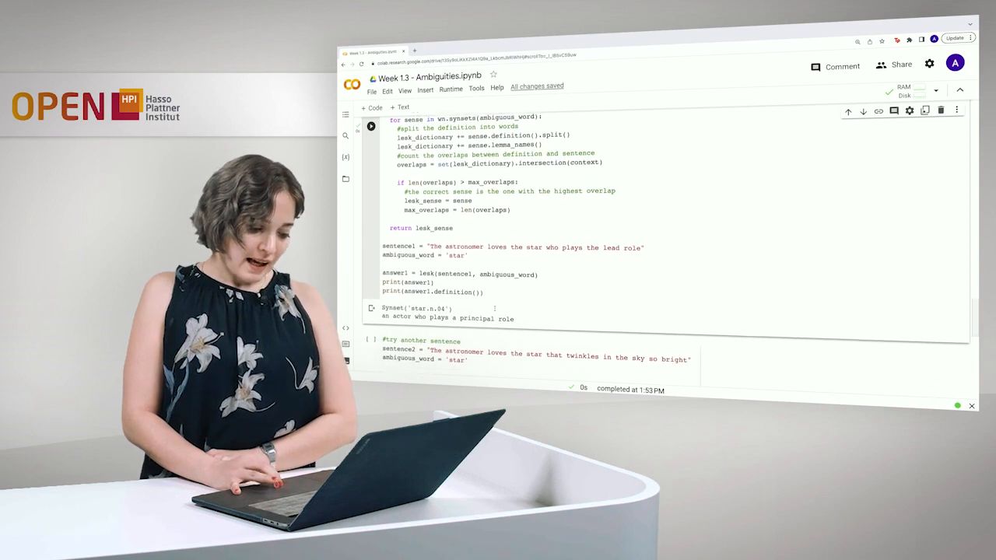
pyautogui.scroll(-3)
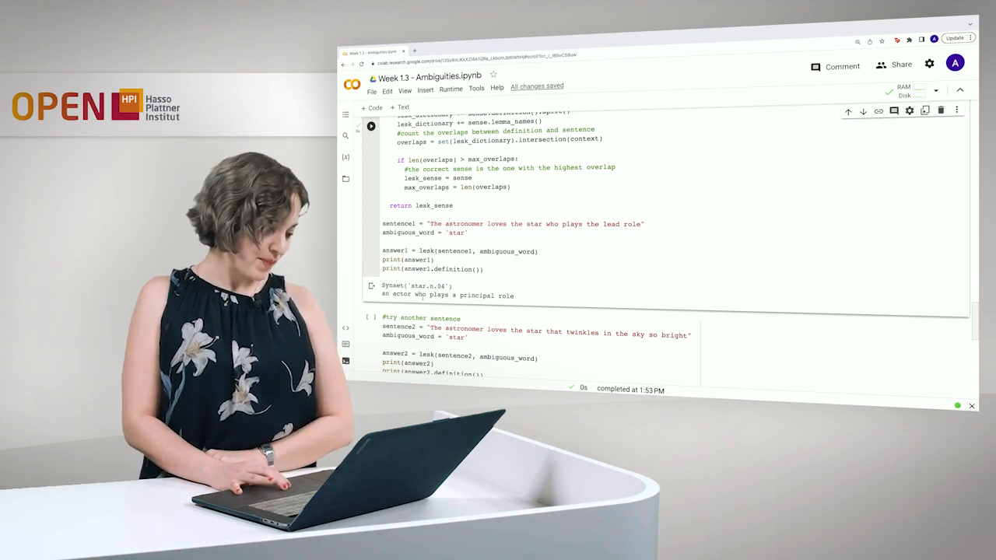
pyautogui.scroll(-3)
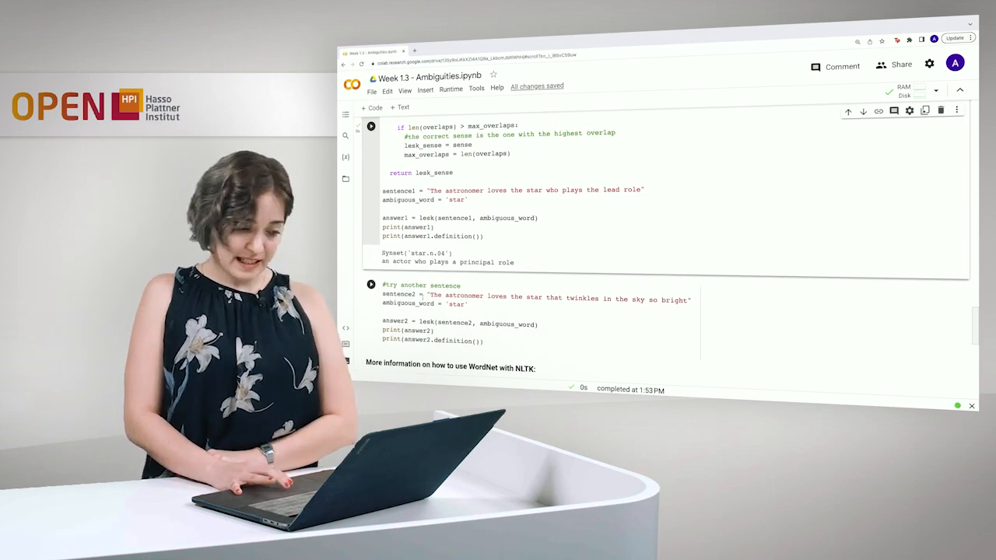
pyautogui.scroll(-3)
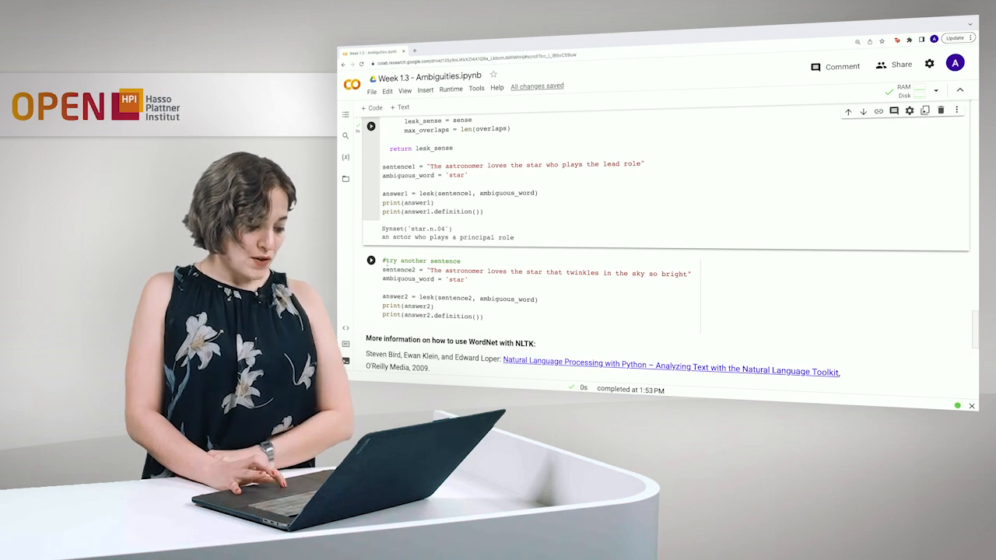
# - Run Lesk on the twinkling-sky sentence, resolving star to star.n.01, then view the references
pyautogui.click(372, 260)
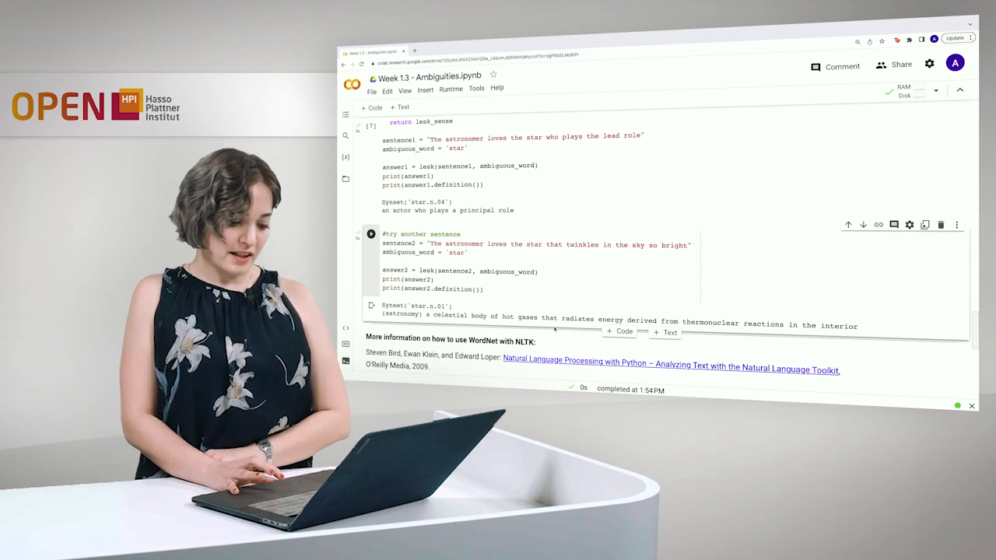
pyautogui.scroll(-3)
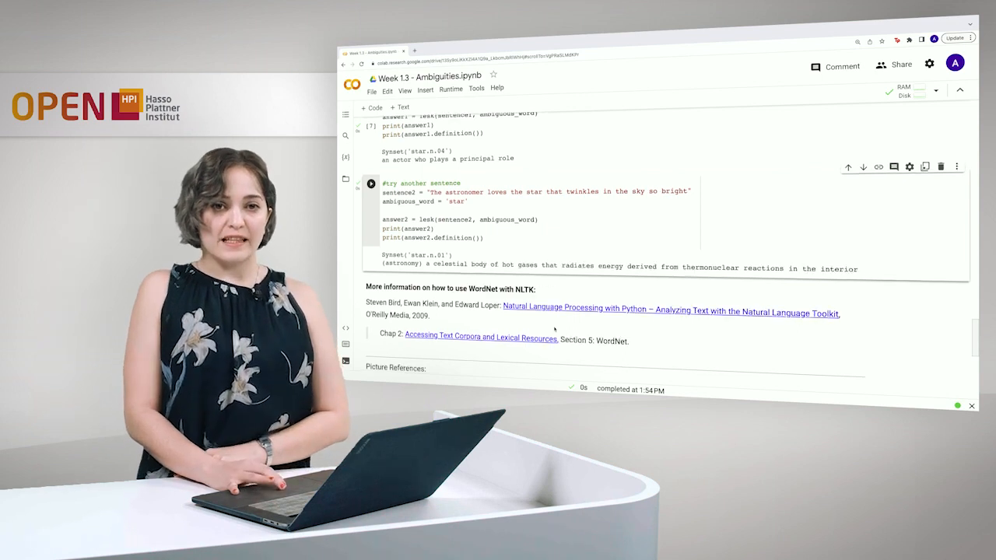
pyautogui.scroll(-3)
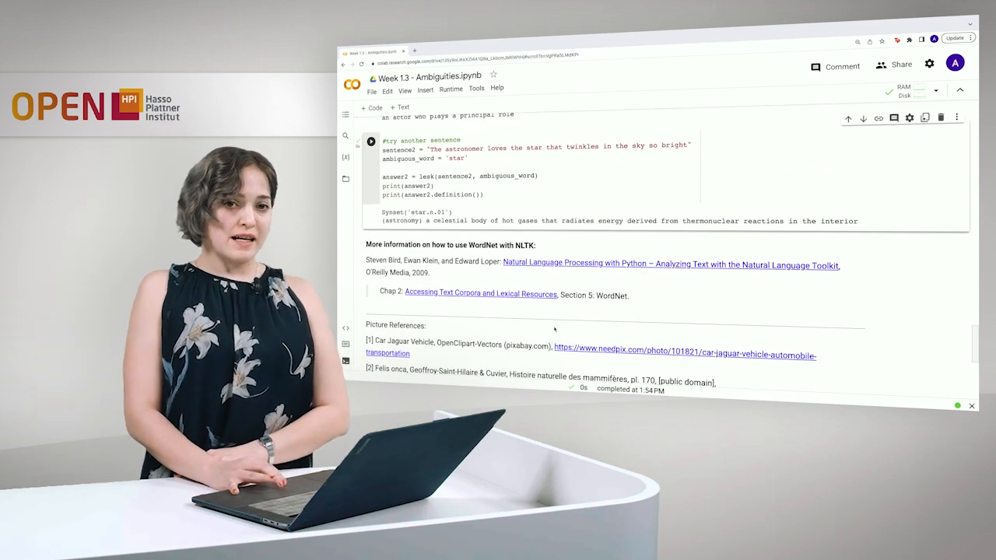